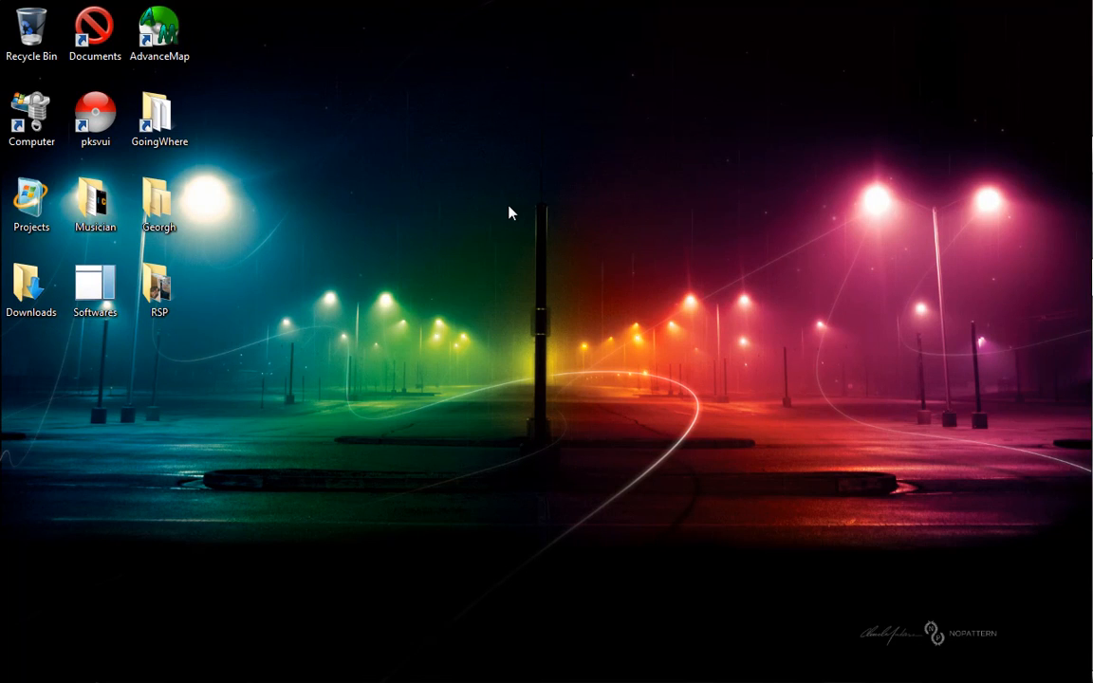
pyautogui.moveTo(53, 8)
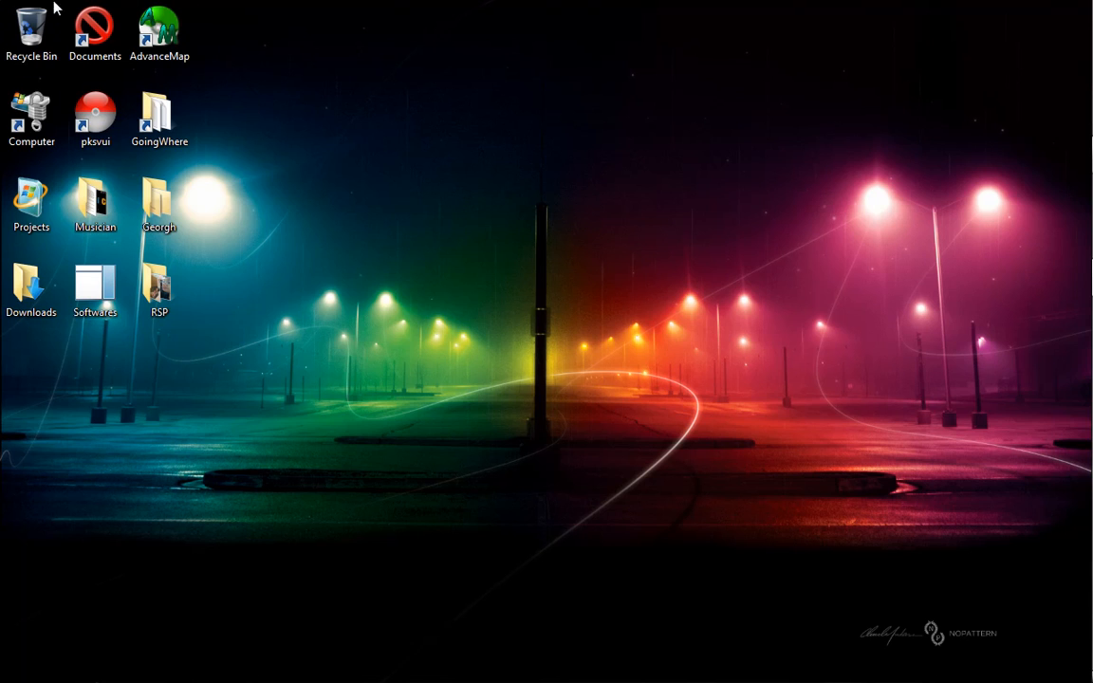
pyautogui.moveTo(298, 422)
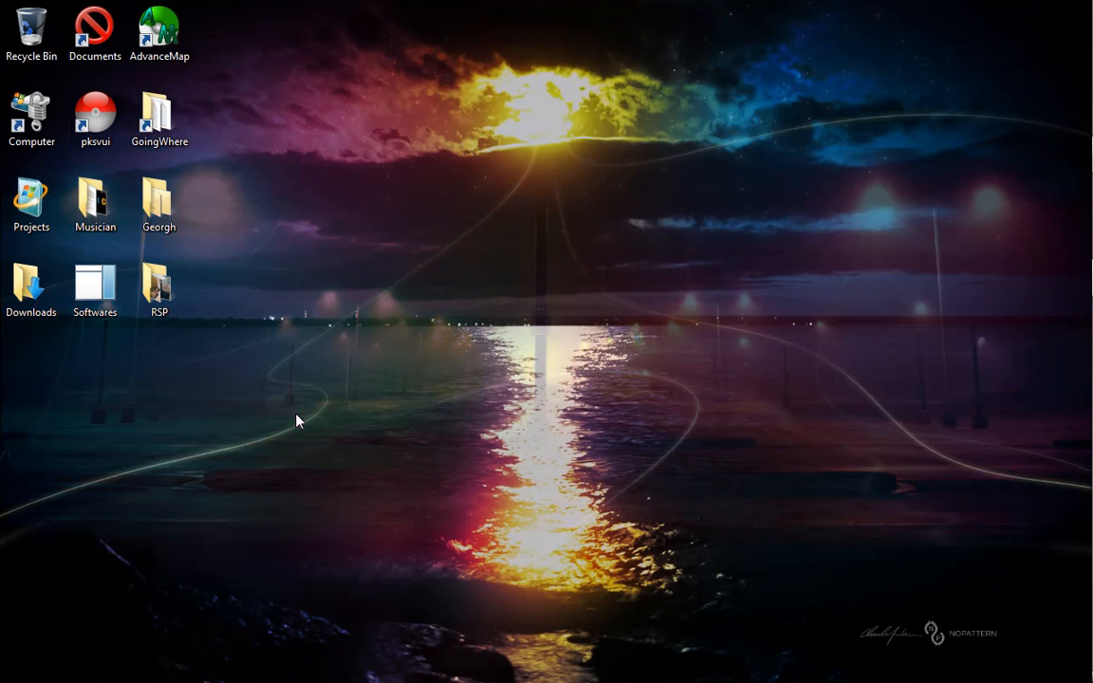
pyautogui.moveTo(516, 211)
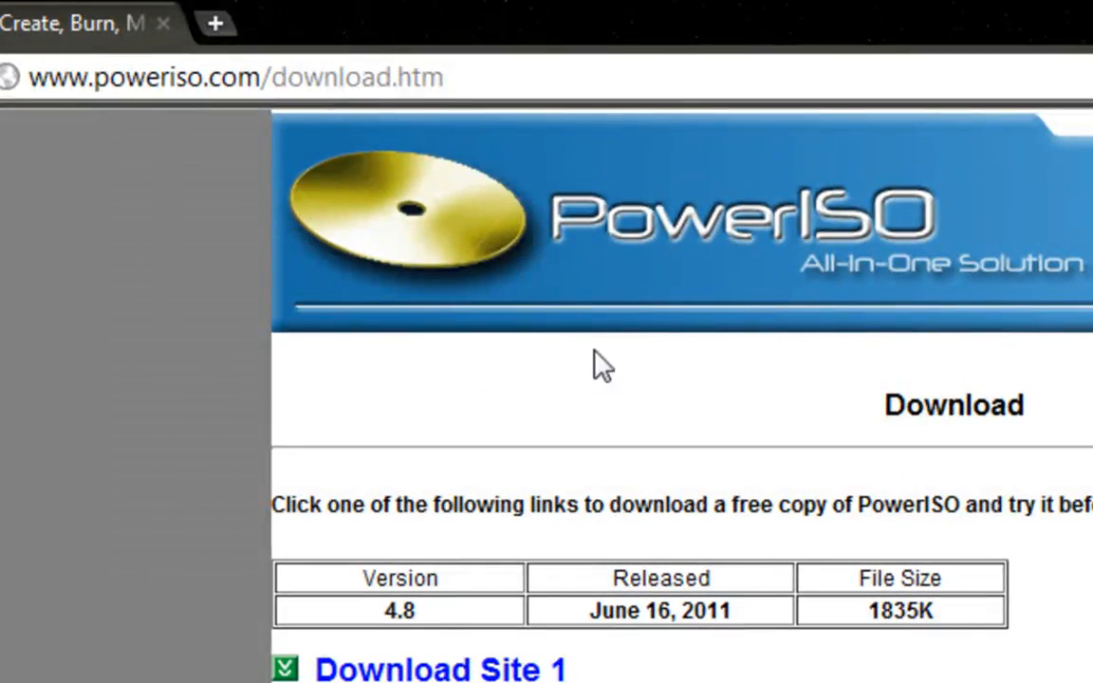
pyautogui.moveTo(288, 61)
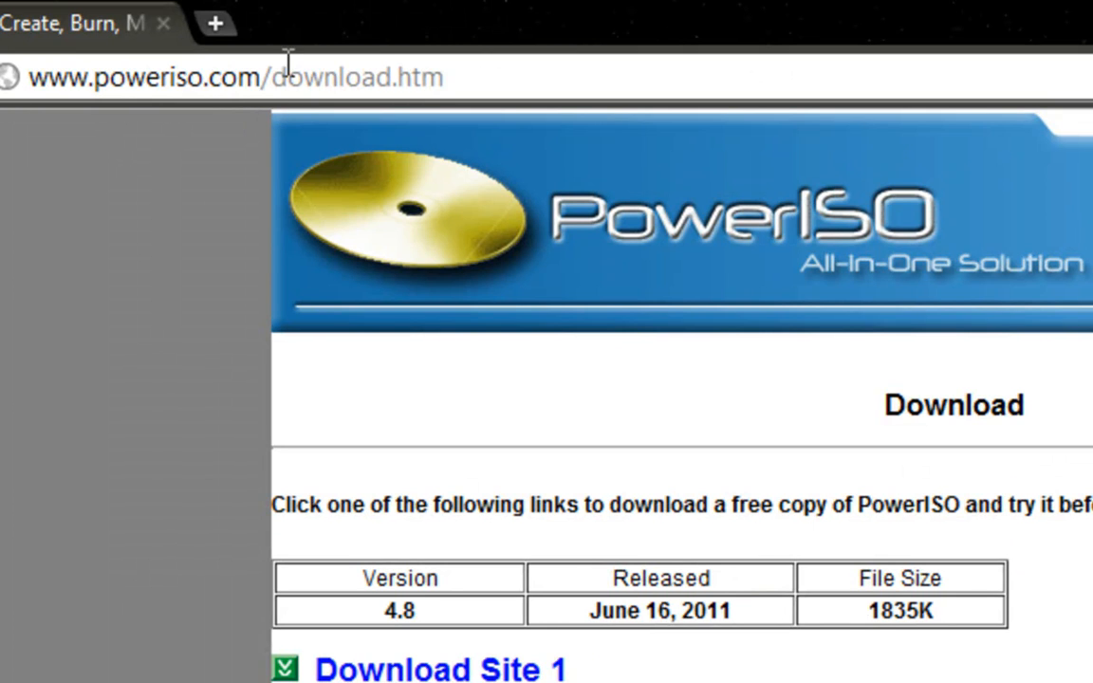
# - Browse down the PowerISO page to the version 4.8 download sites, then bring up the Start menu
pyautogui.scroll(-3)
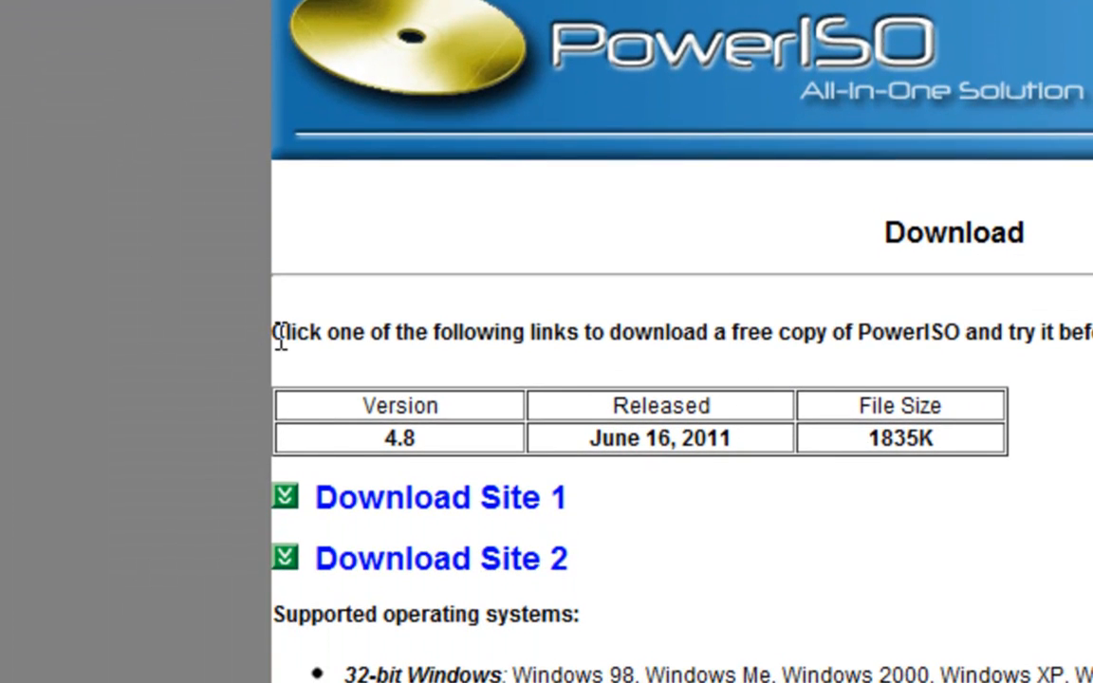
pyautogui.moveTo(1009, 326)
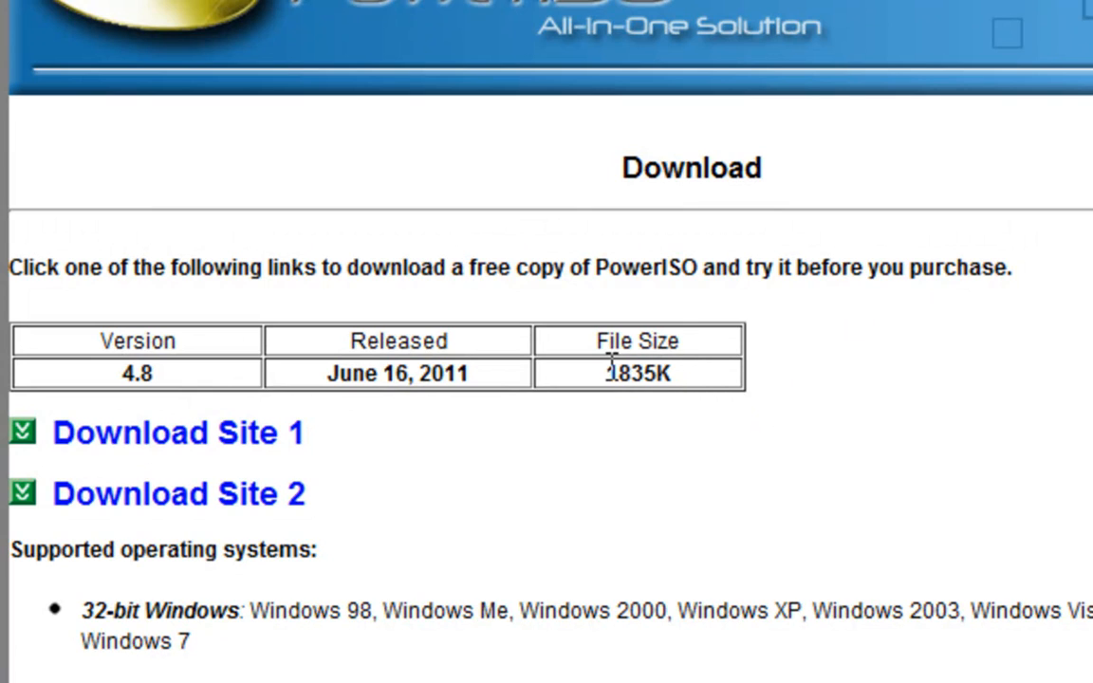
pyautogui.moveTo(159, 408)
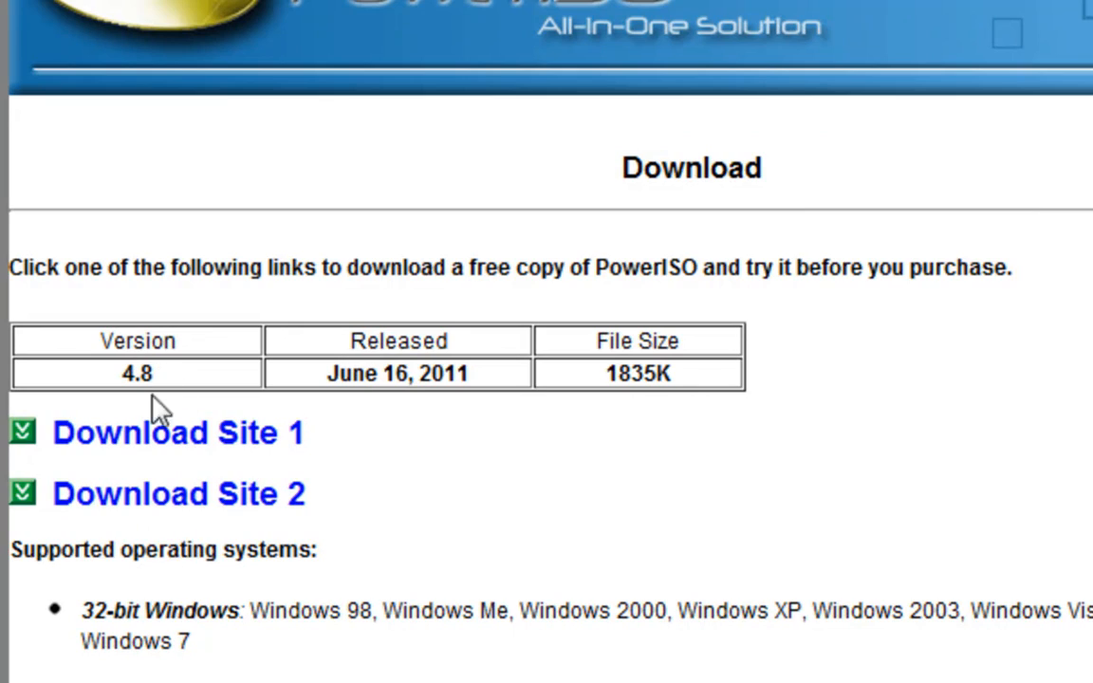
pyautogui.moveTo(250, 611); pyautogui.dragTo(1091, 645)
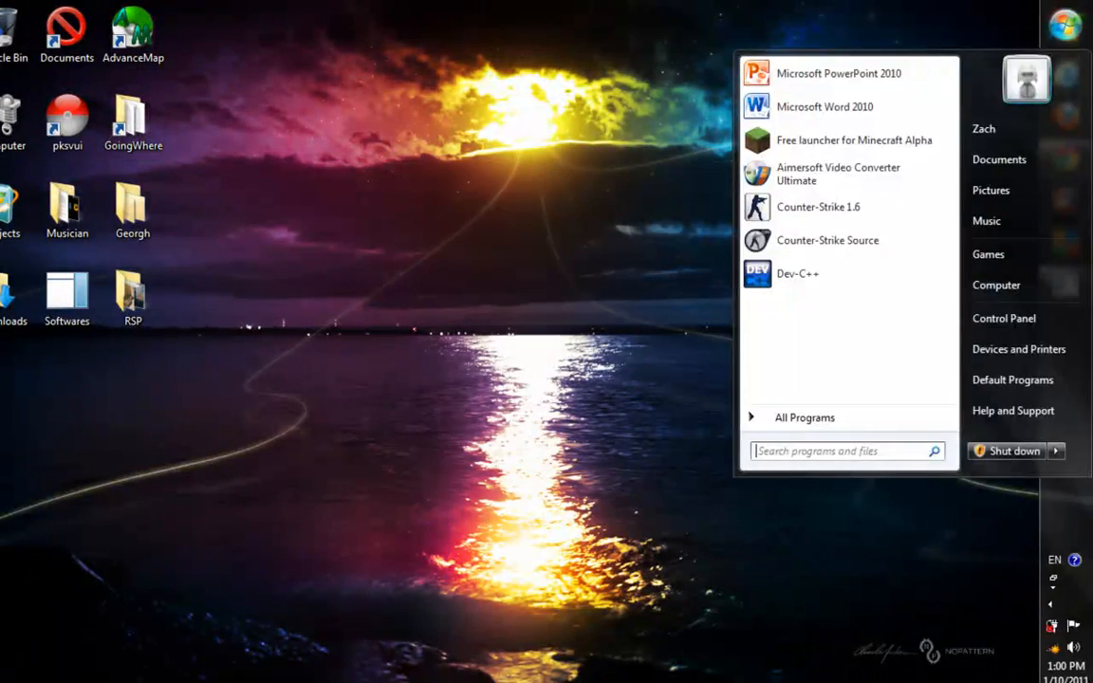
# - Search 'power' in the Start menu and launch PowerISO from the results
pyautogui.write('power')
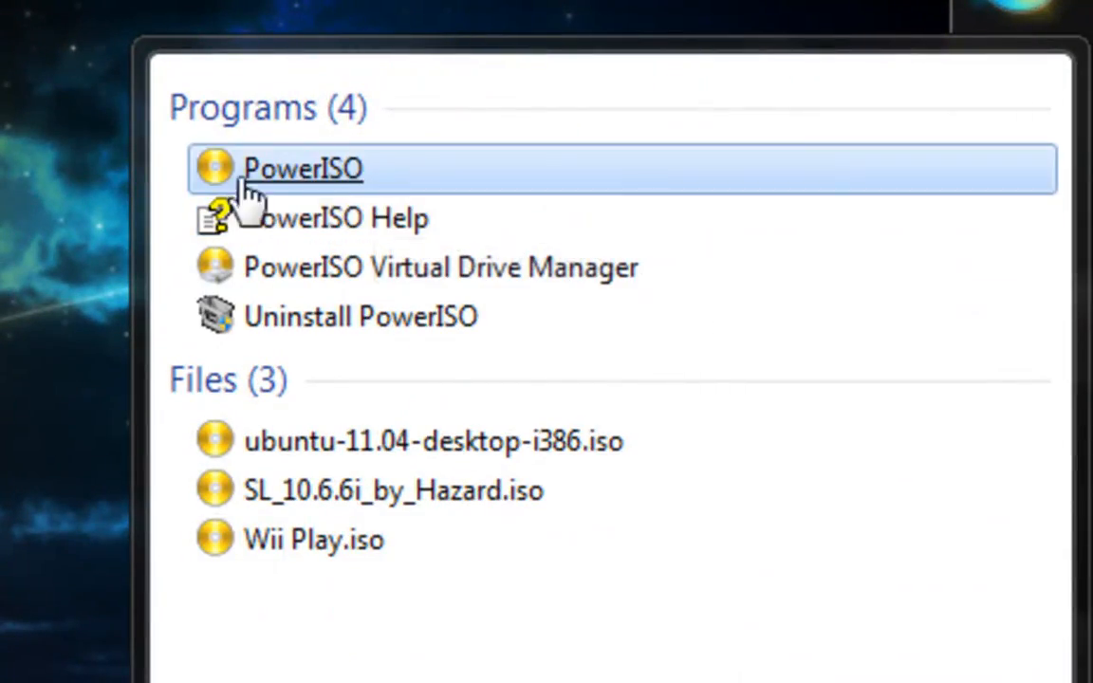
pyautogui.click(304, 167)
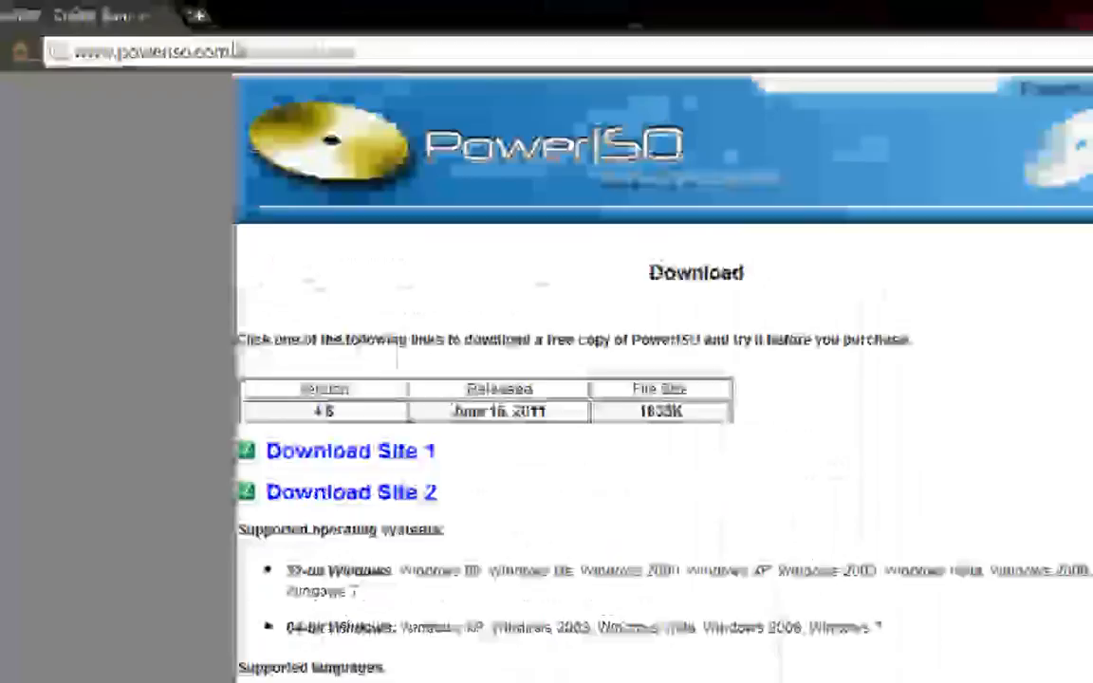
# - Go to the Ubuntu website's Download Ubuntu page and start the Ubuntu 11.04 desktop ISO download
pyautogui.write('www.ubuny')
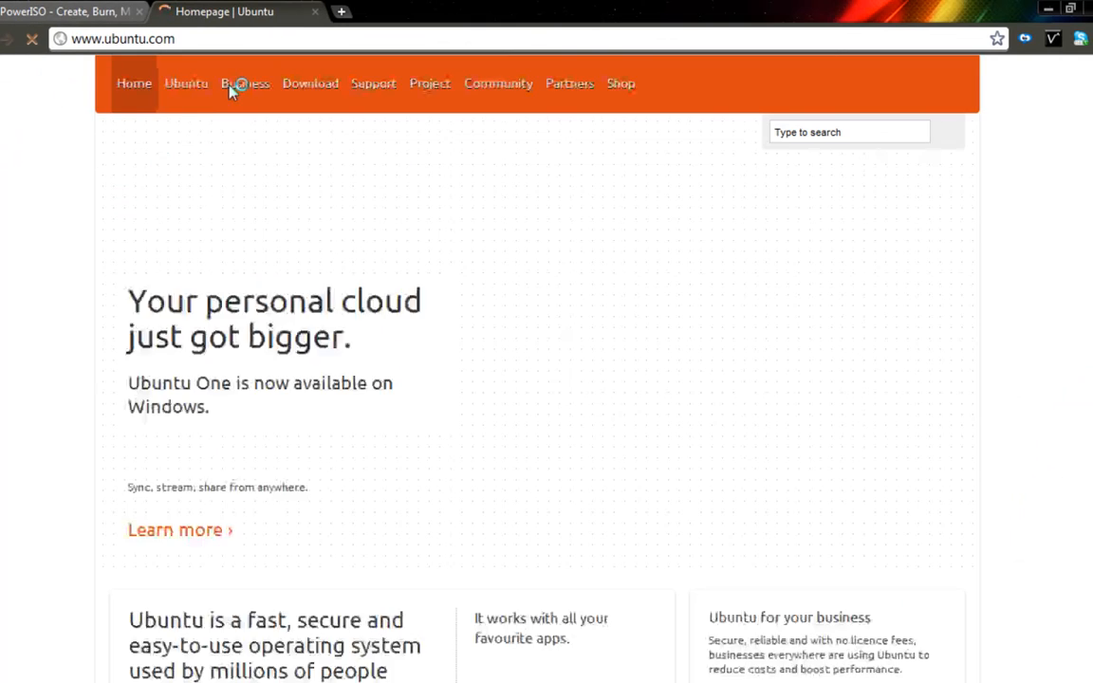
pyautogui.click(310, 83)
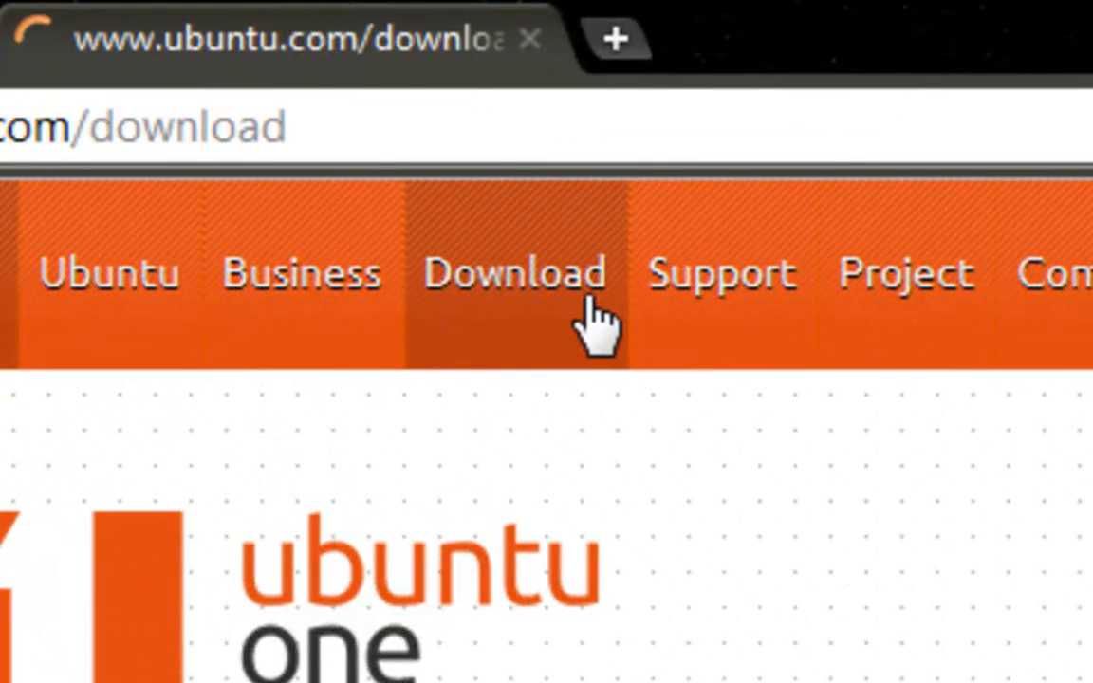
pyautogui.click(514, 274)
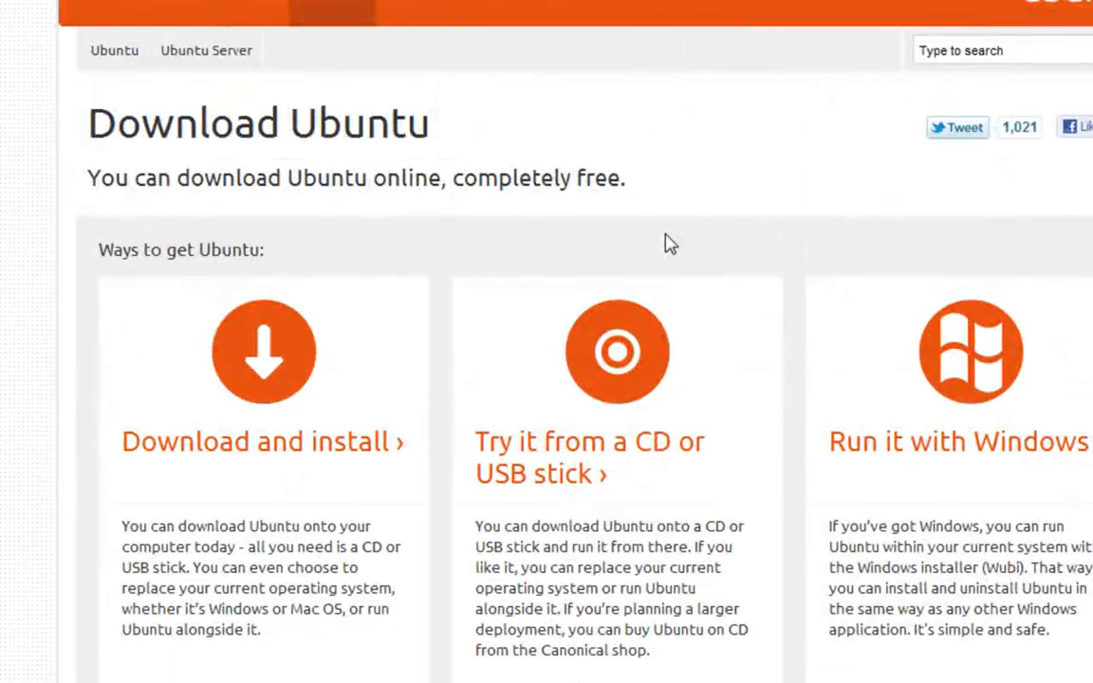
pyautogui.scroll(-3)
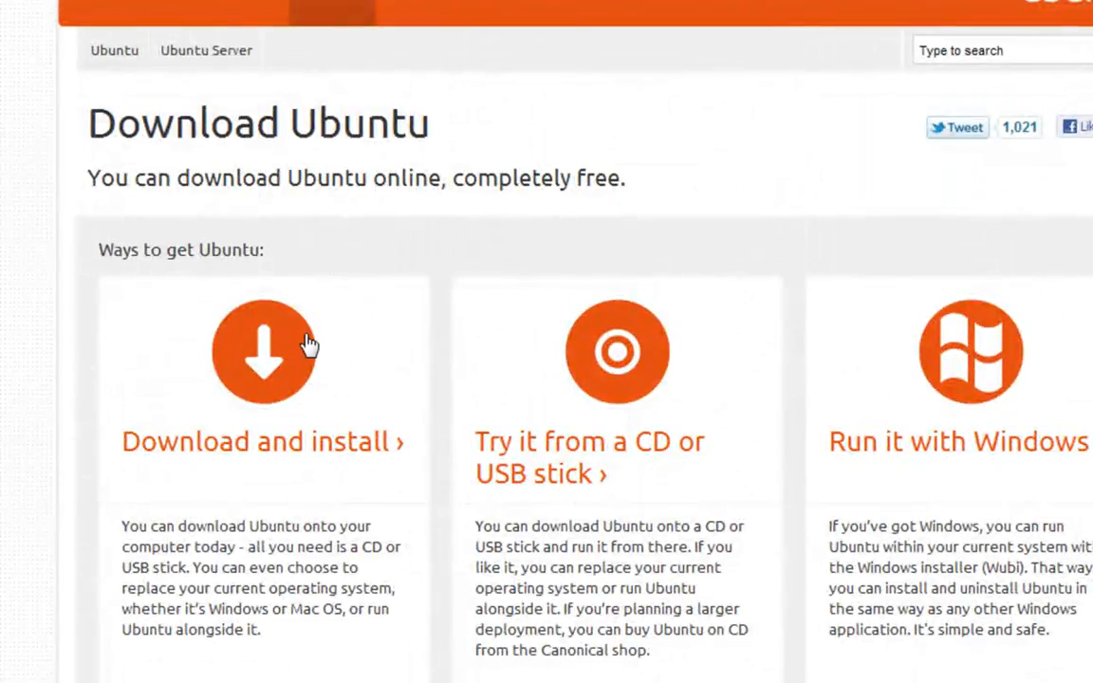
pyautogui.moveTo(642, 416)
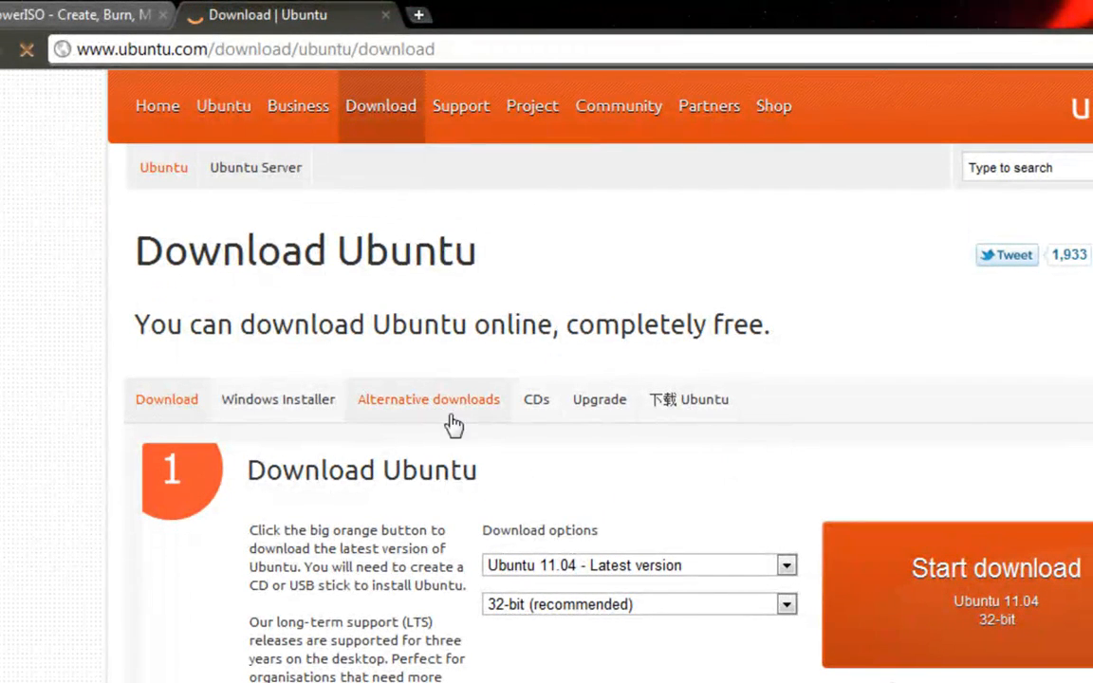
pyautogui.scroll(-3)
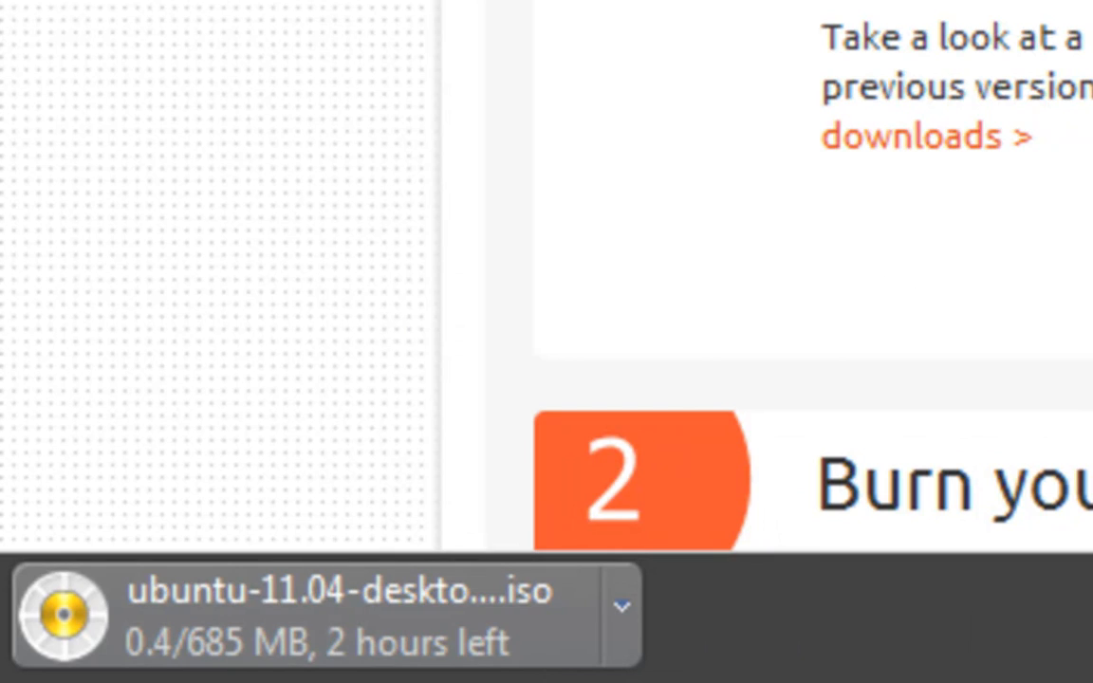
# - Cancel the running Ubuntu ISO download from the browser's download options
pyautogui.click(622, 609)
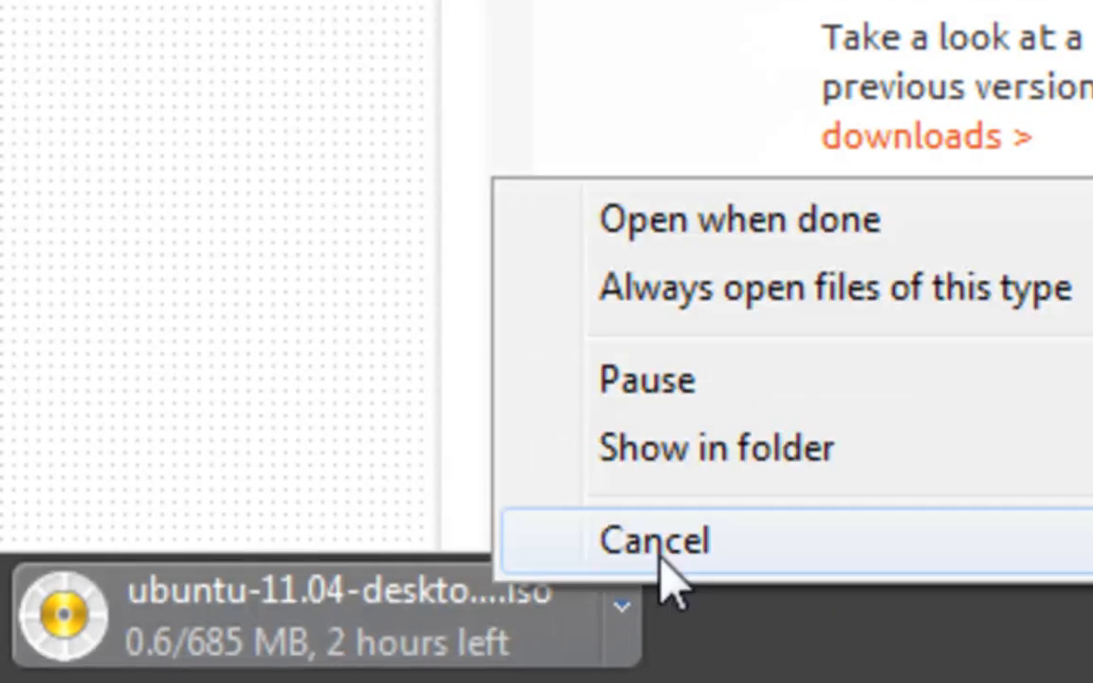
pyautogui.click(653, 539)
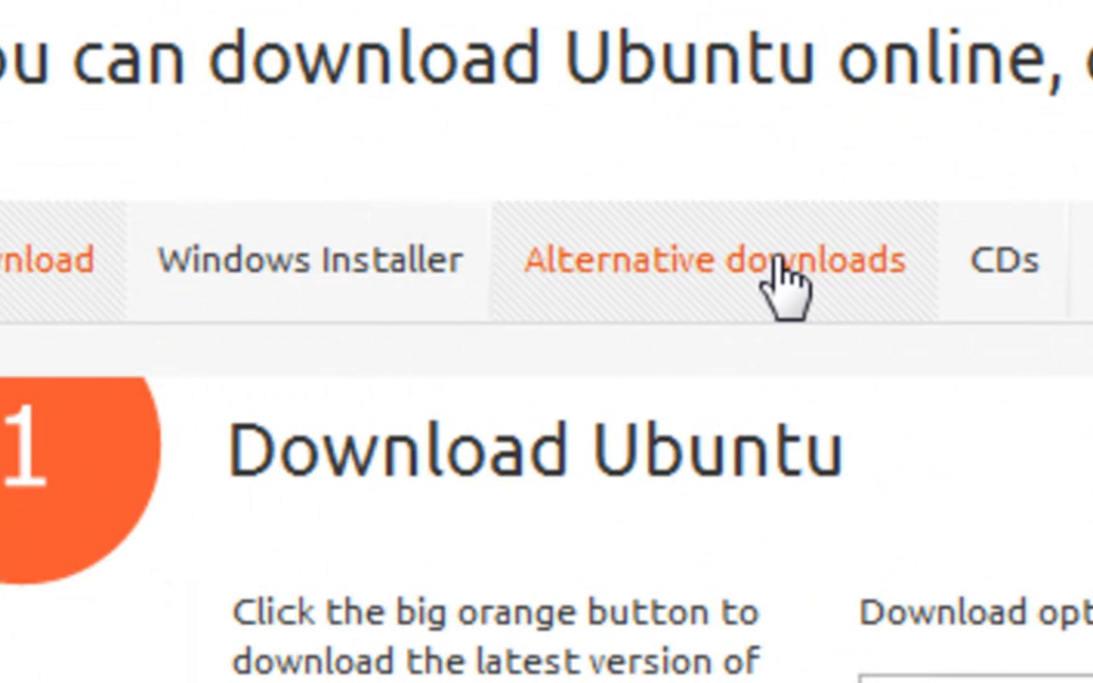
# - From the alternative downloads page, download the ubuntu-11.04-desktop-i386.iso.torrent file
pyautogui.click(712, 262)
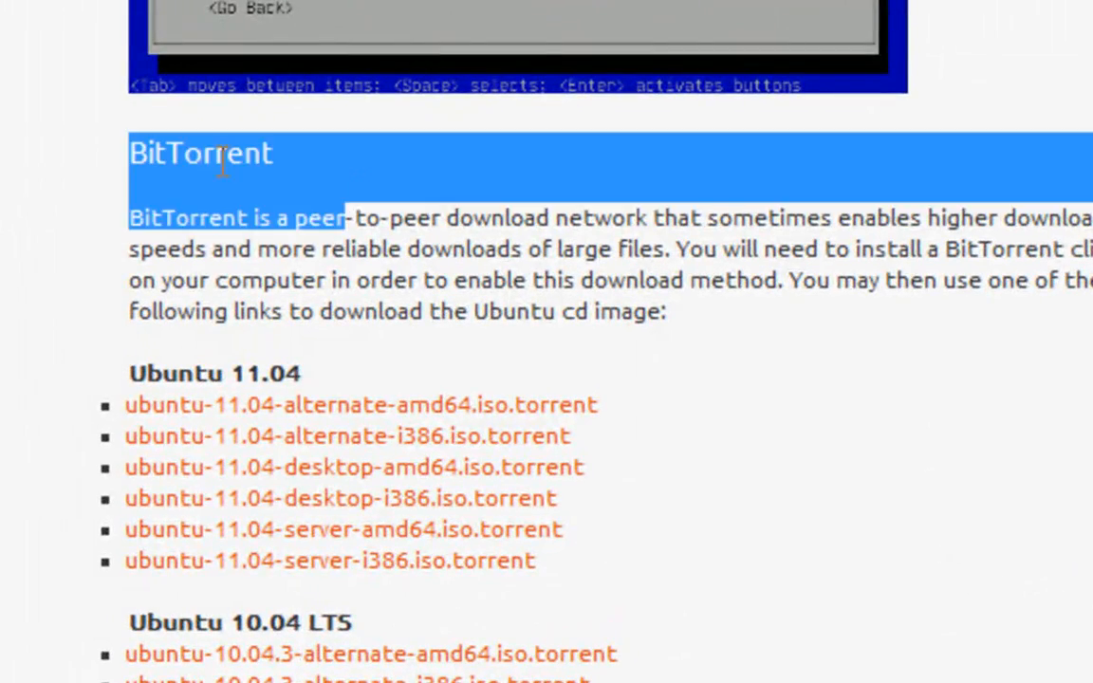
pyautogui.scroll(-3)
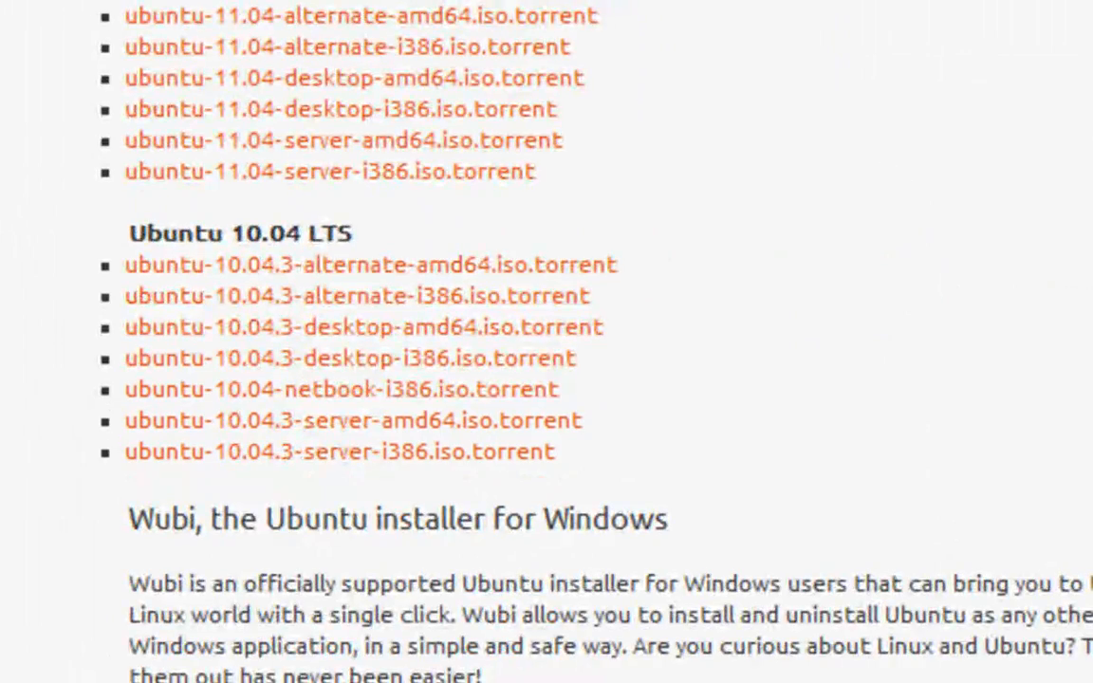
pyautogui.scroll(3)
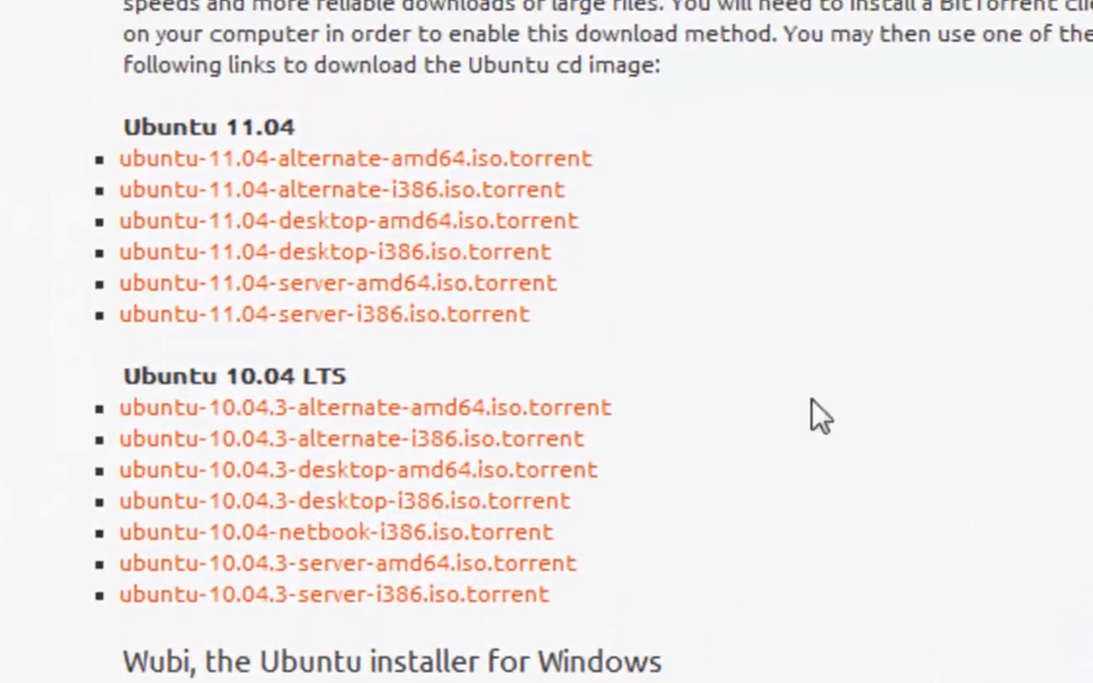
pyautogui.moveTo(550, 337)
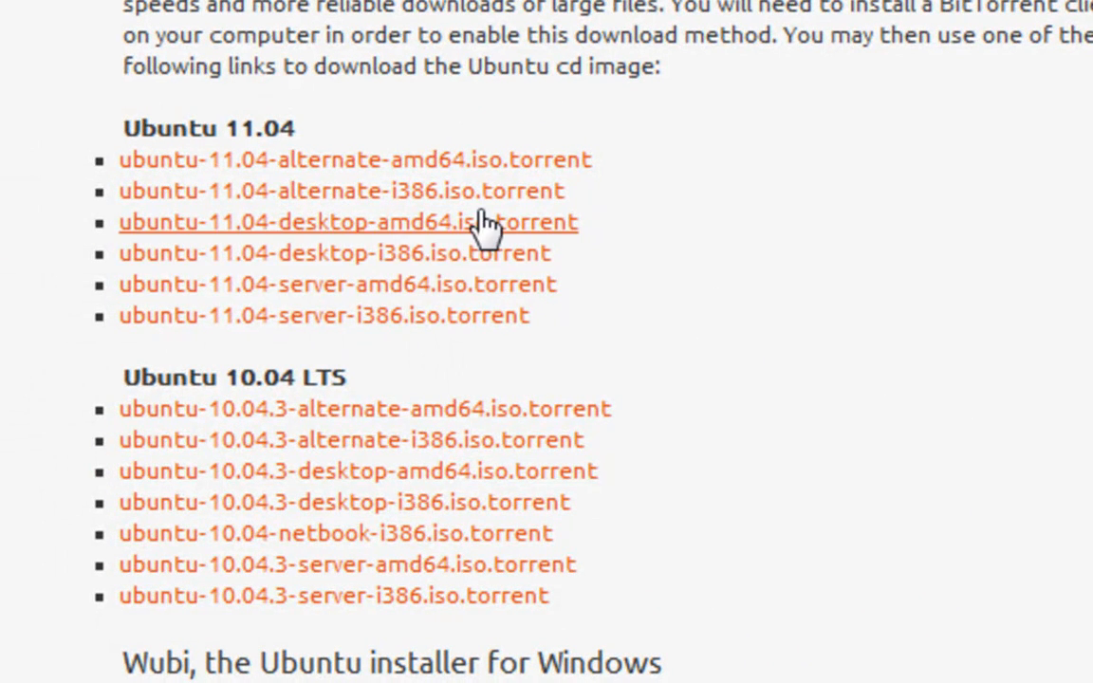
pyautogui.moveTo(505, 353)
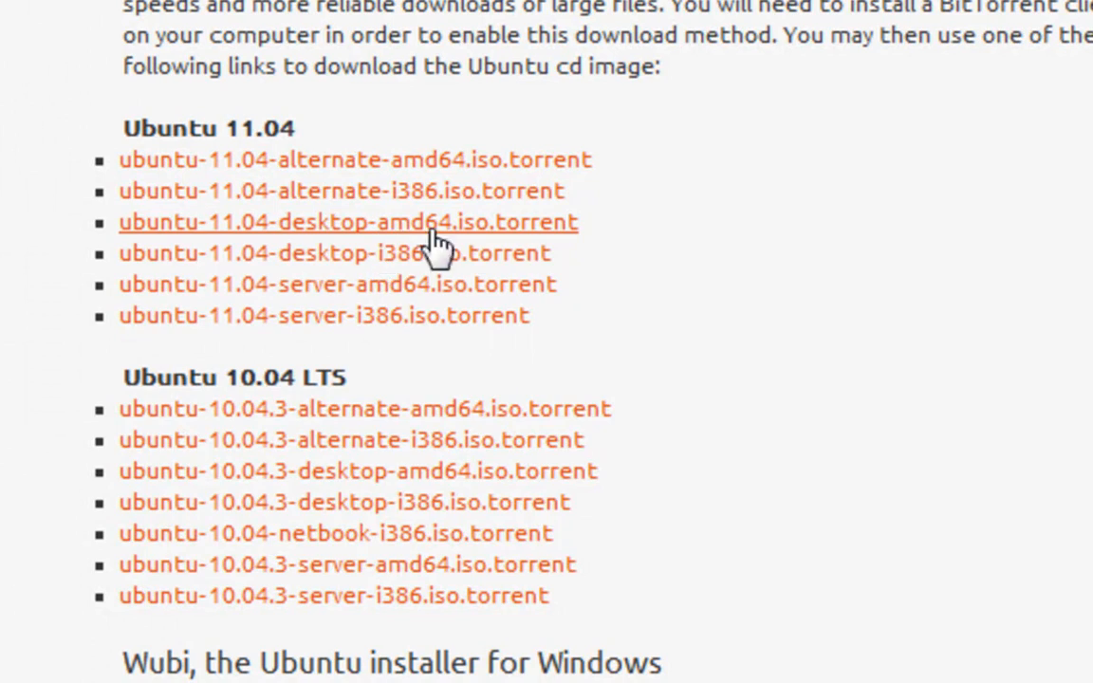
pyautogui.moveTo(478, 258)
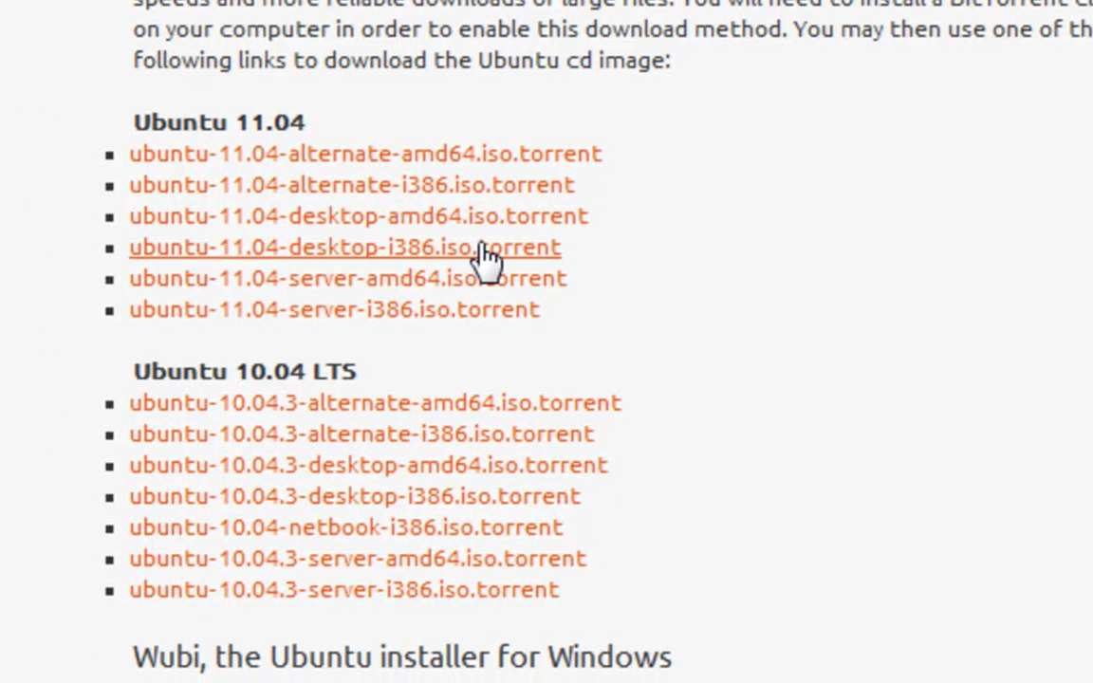
pyautogui.click(345, 247)
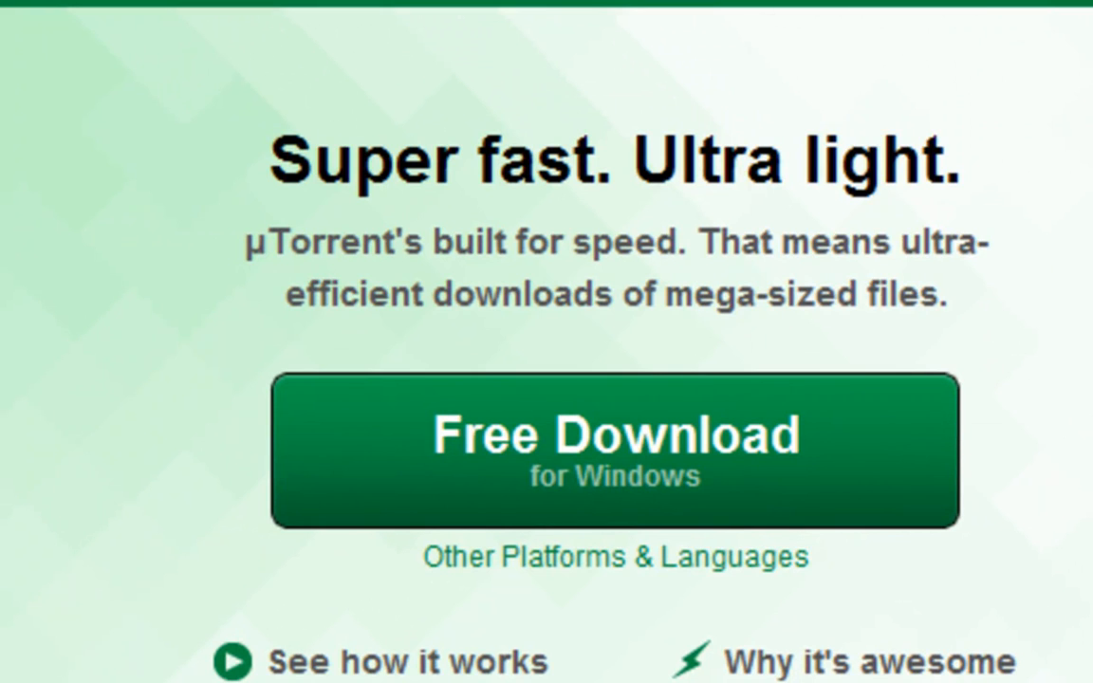
pyautogui.moveTo(670, 446)
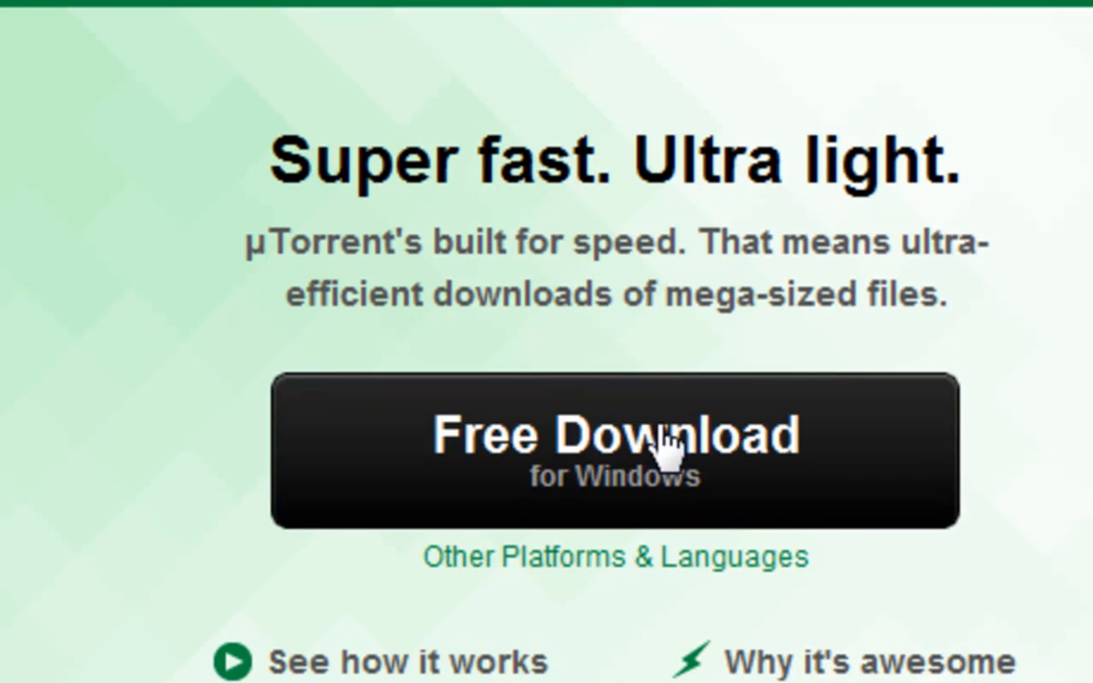
# - Get the free uTorrent download for Windows and open the downloaded Ubuntu torrent
pyautogui.click(615, 452)
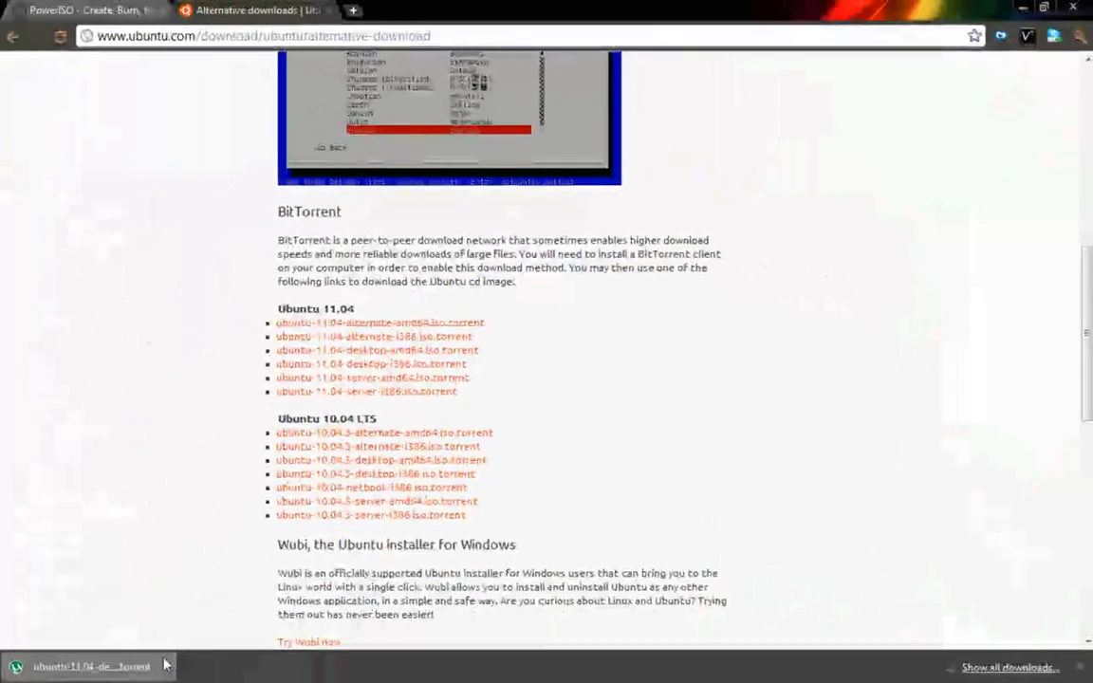
pyautogui.click(376, 364)
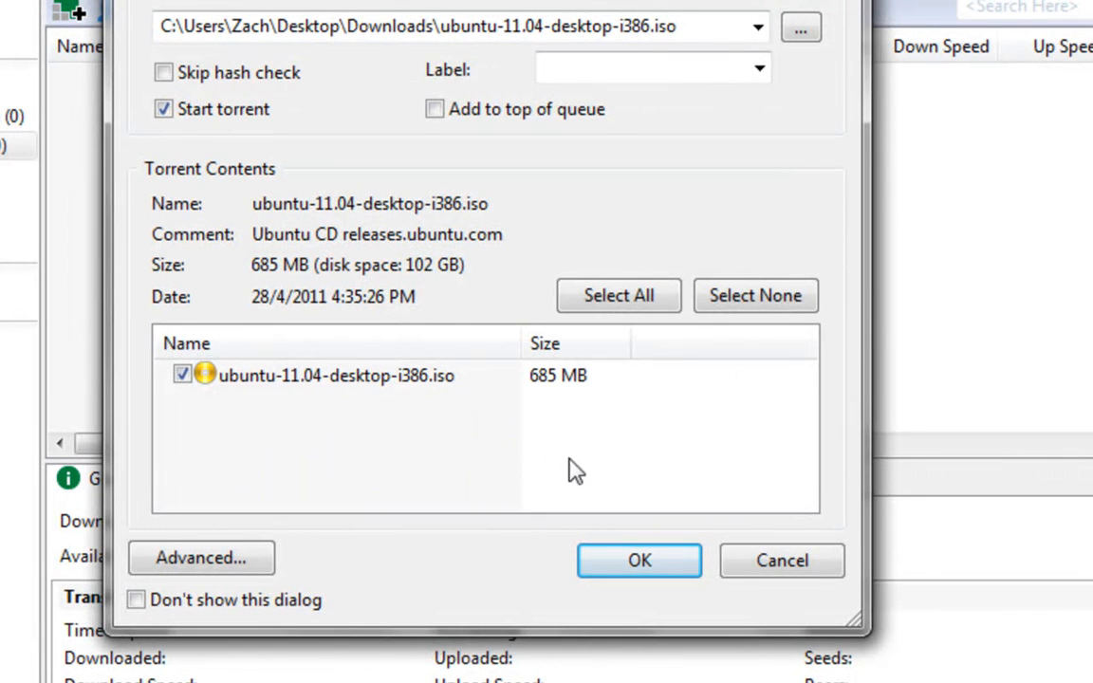
# - Confirm the Add New Torrent dialog to start downloading the 685 MB Ubuntu ISO into Downloads
pyautogui.click(638, 559)
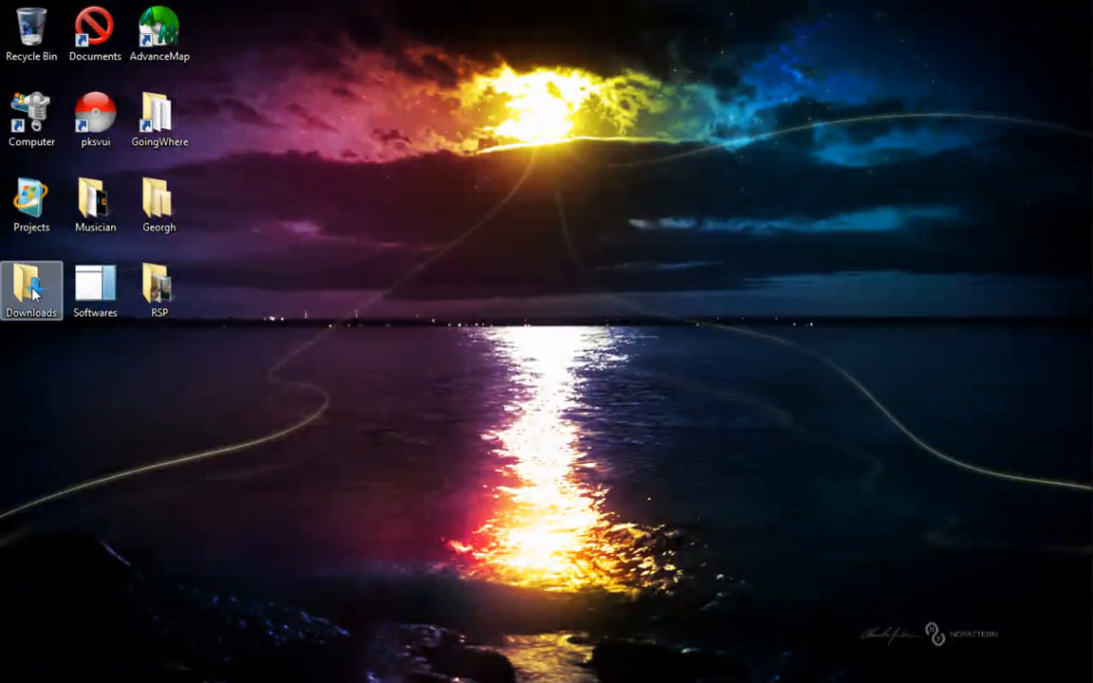
# - Open ubuntu-11.04-desktop-i386.iso from the Downloads folder with PowerISO
pyautogui.doubleClick(30, 285)
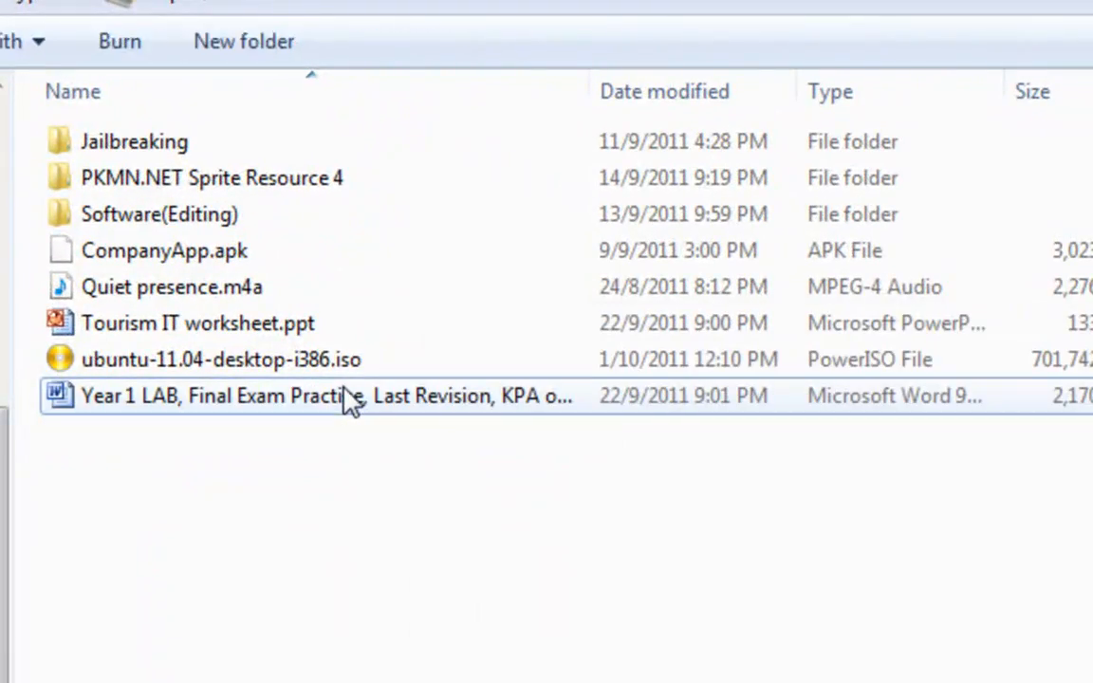
pyautogui.click(218, 358)
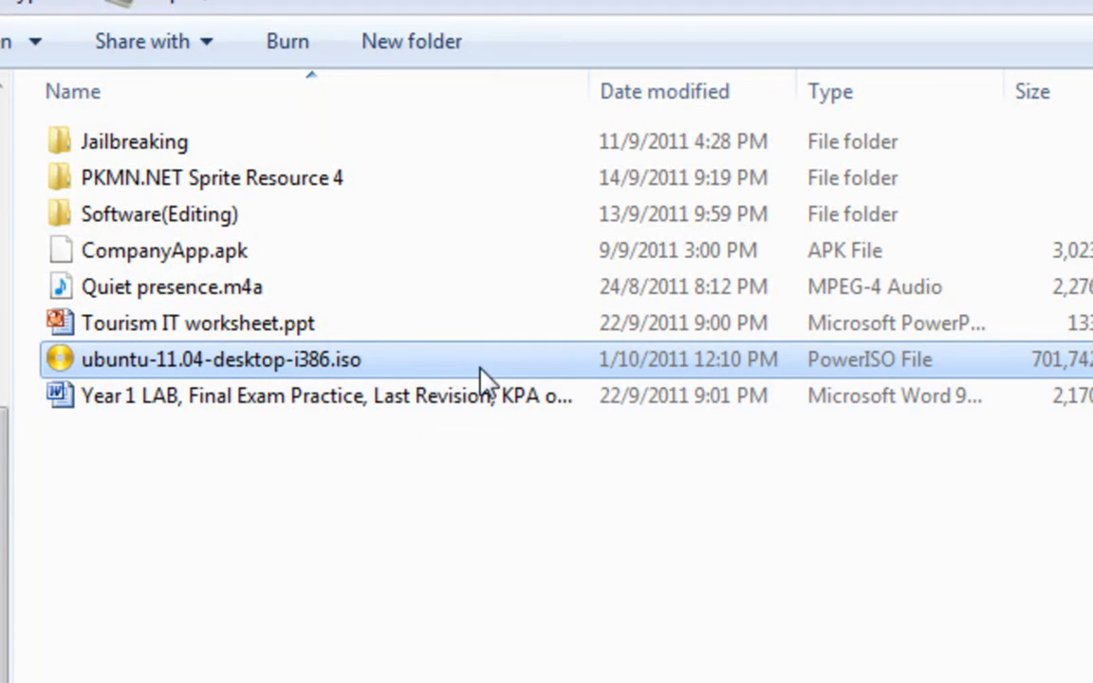
pyautogui.moveTo(436, 546)
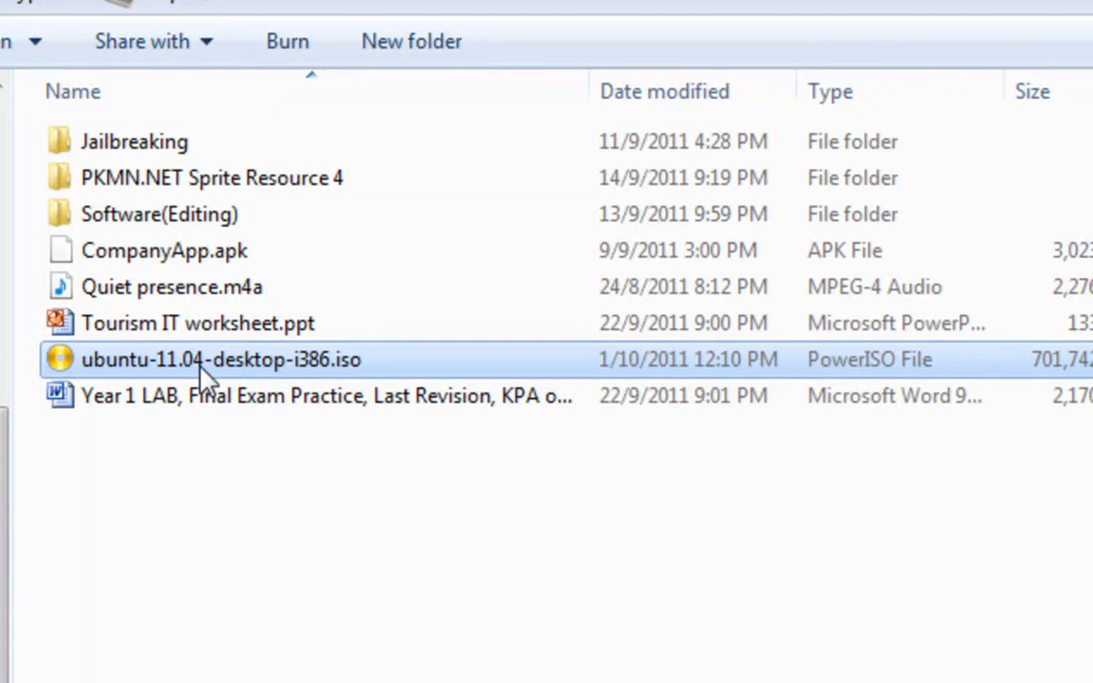
pyautogui.rightClick(220, 359)
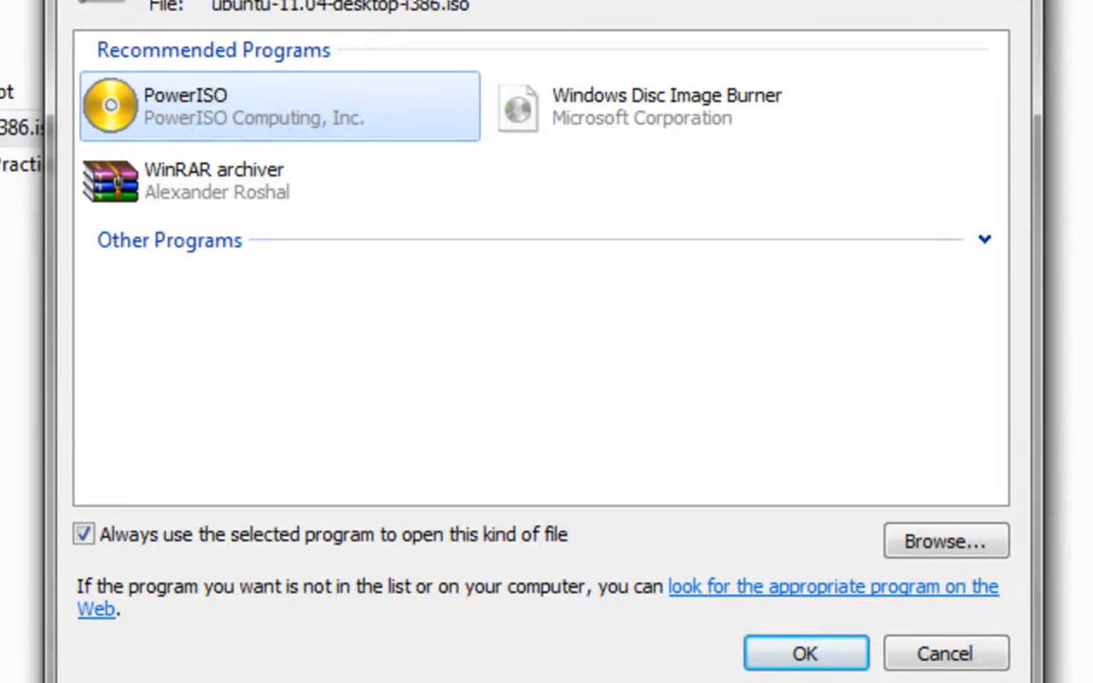
pyautogui.click(804, 653)
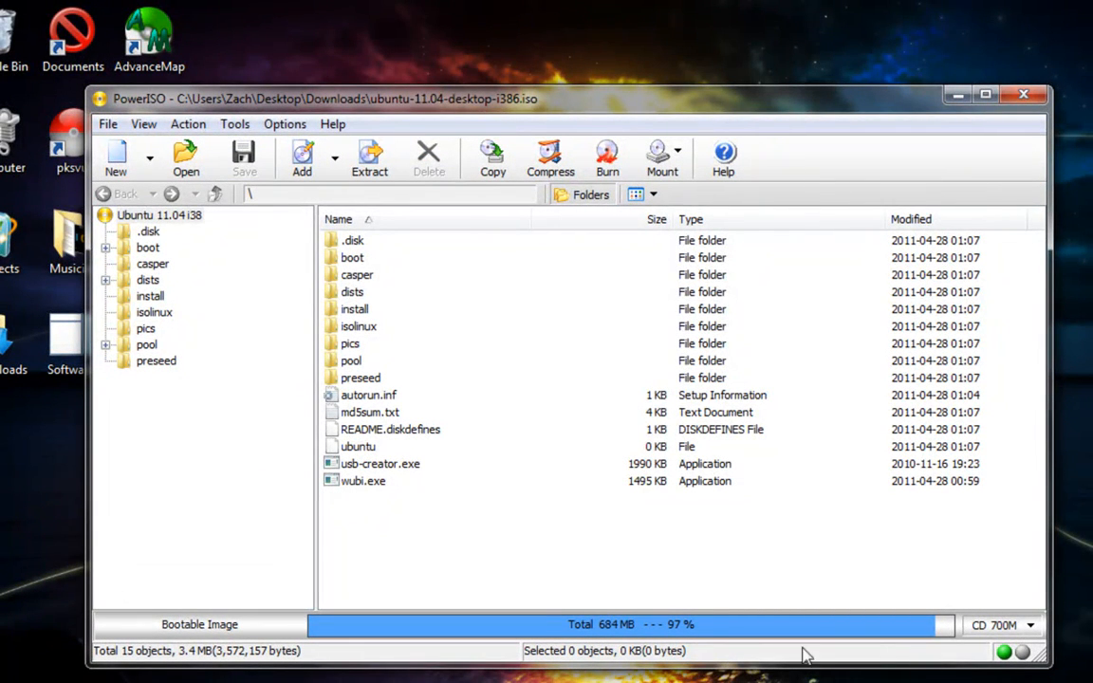
# - Bring up the burn dialog for the Ubuntu ISO with the DVD RW drive selected
pyautogui.click(998, 600)
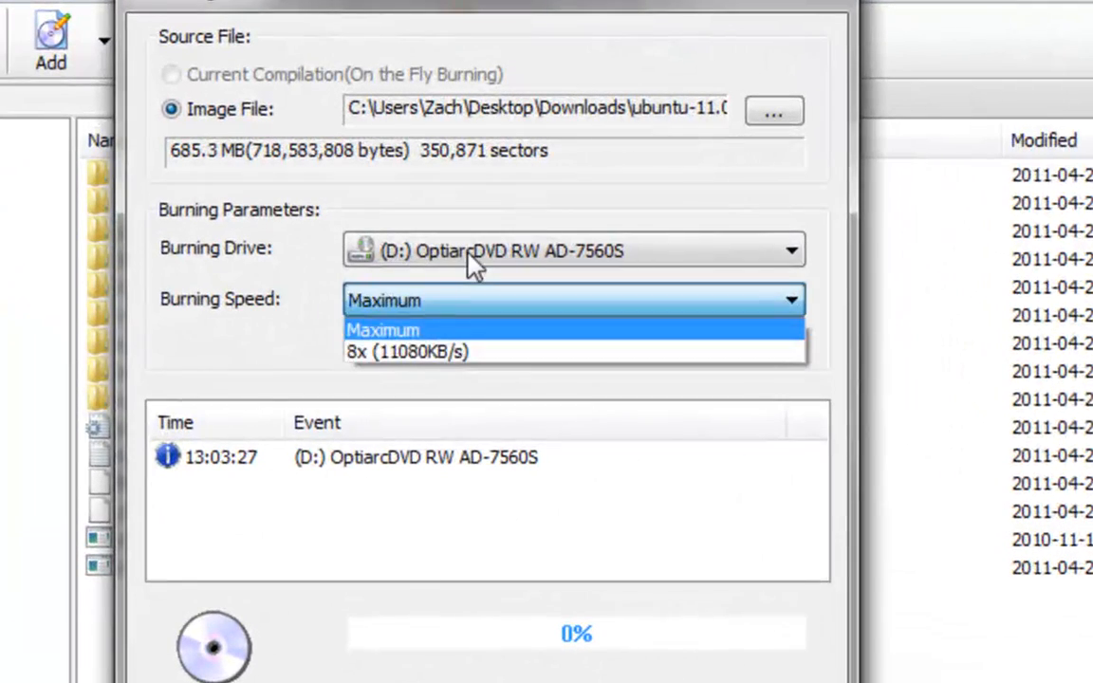
# - Keep the burning speed at Maximum and exit the burn window without burning
pyautogui.click(383, 331)
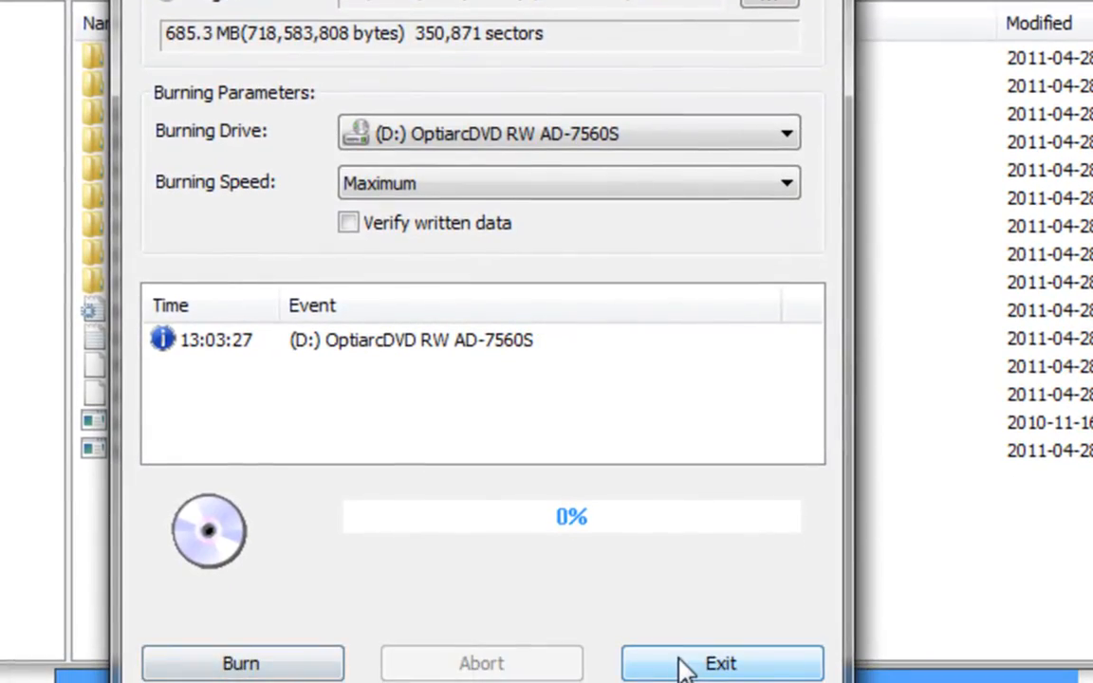
pyautogui.click(721, 665)
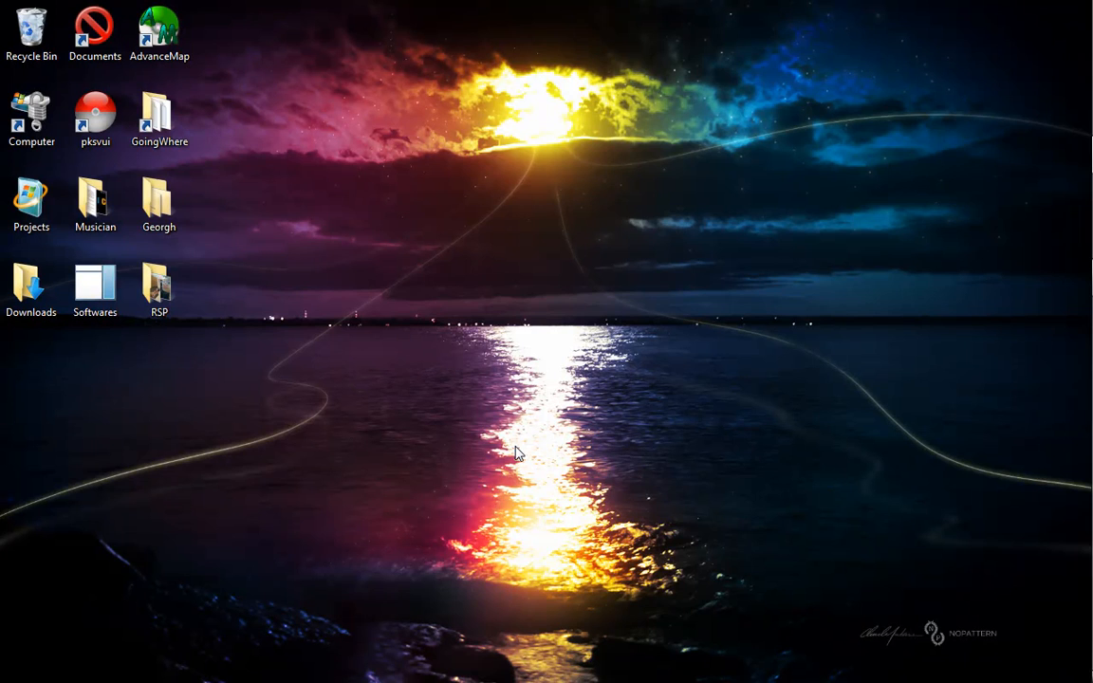
pyautogui.click(95, 285)
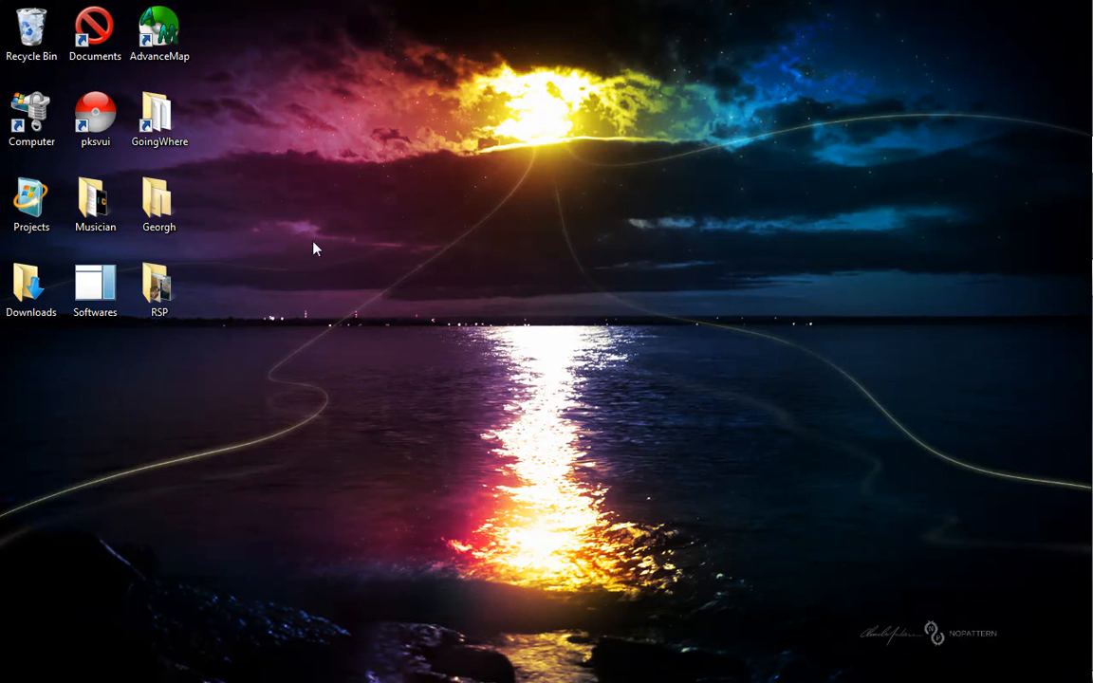
pyautogui.moveTo(413, 230)
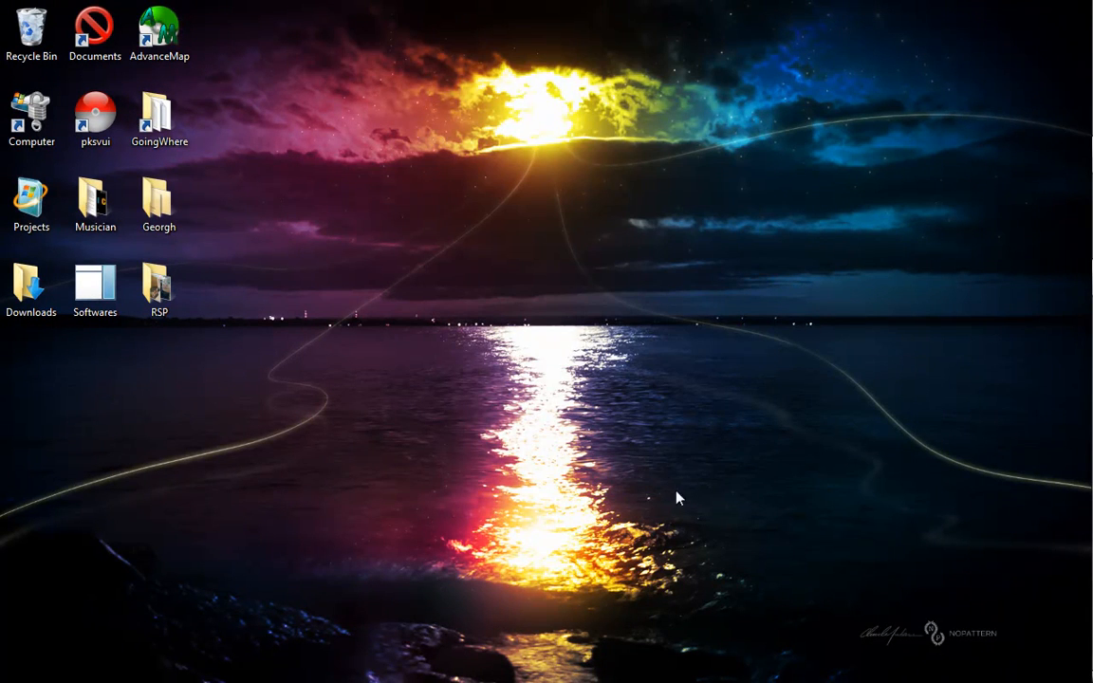
pyautogui.moveTo(793, 410)
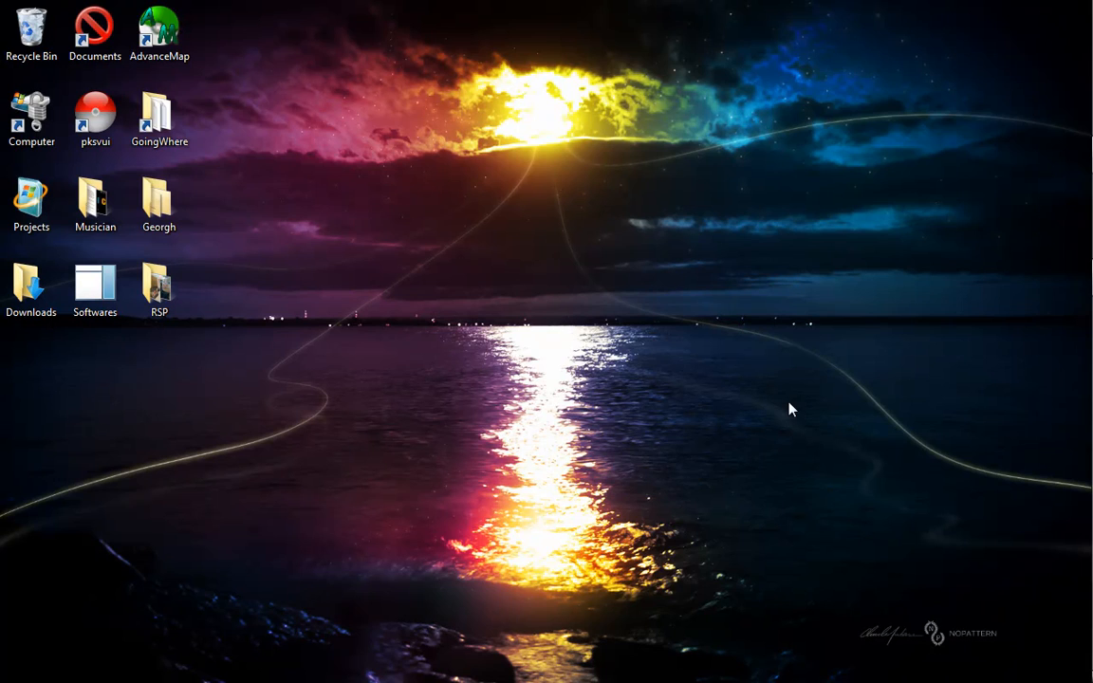